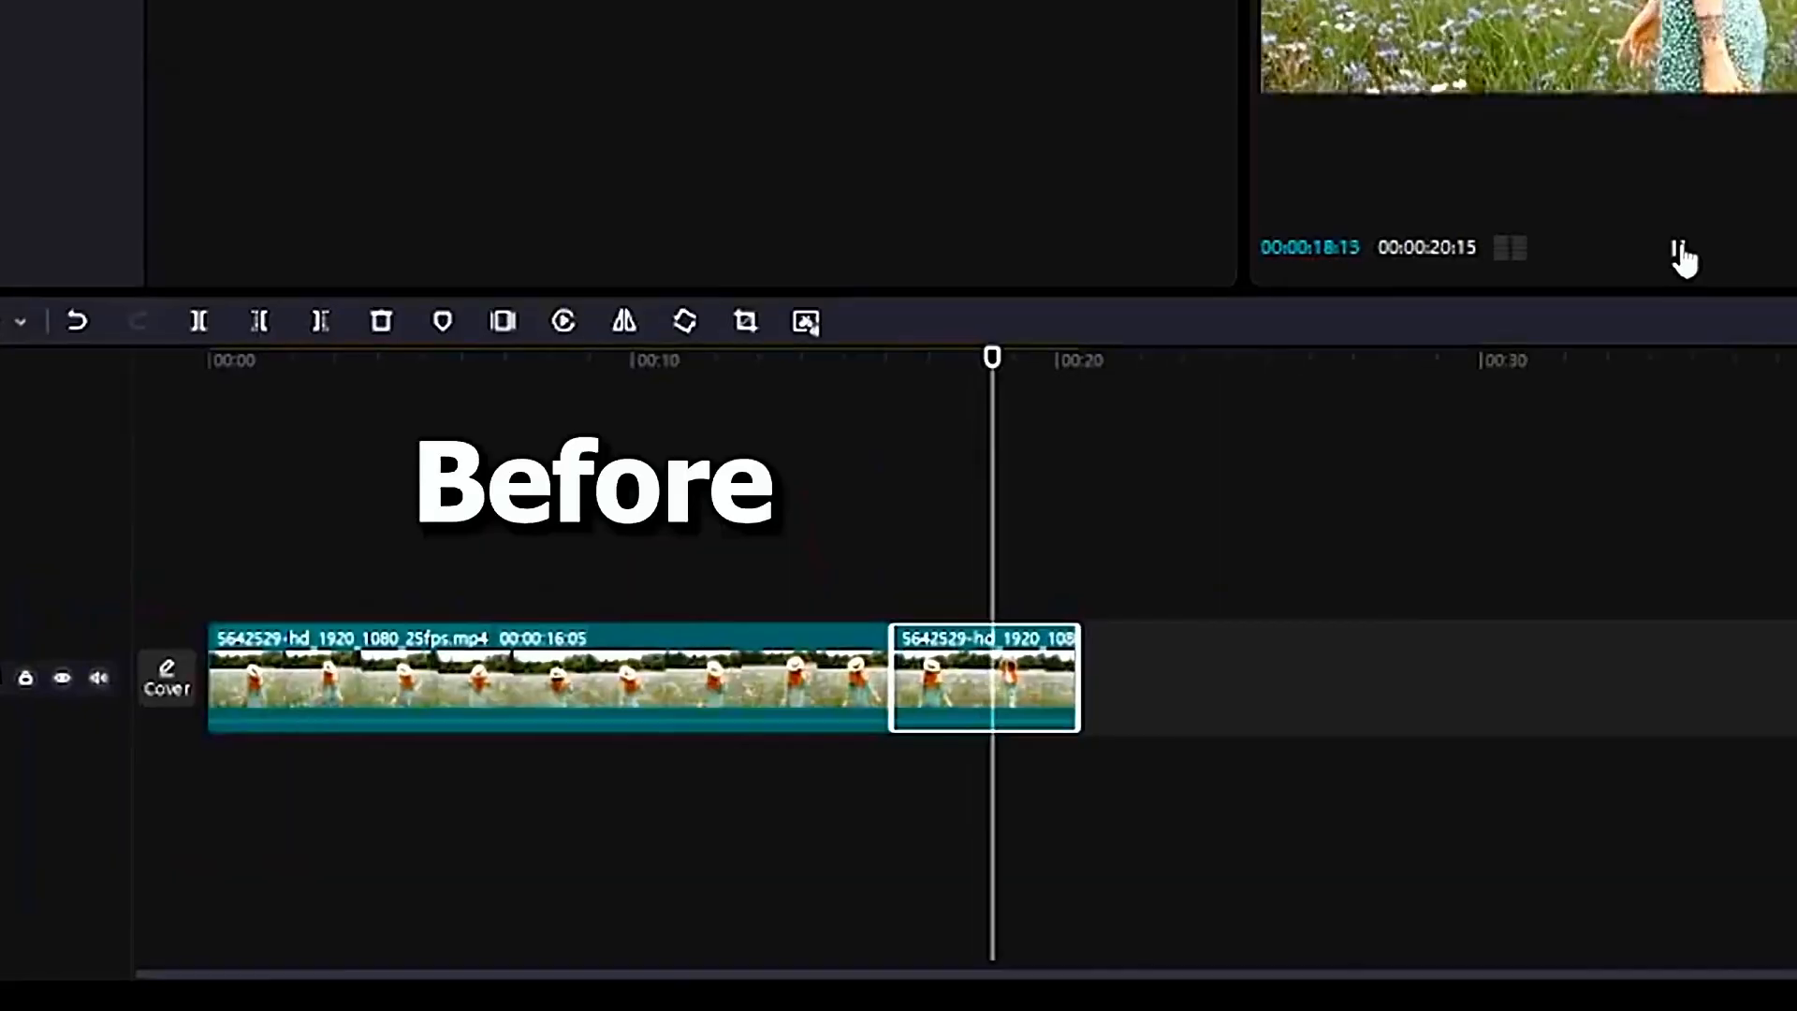
Place the playhead at the split point 00:00:16:05 between the two clips.
left_click(516, 675)
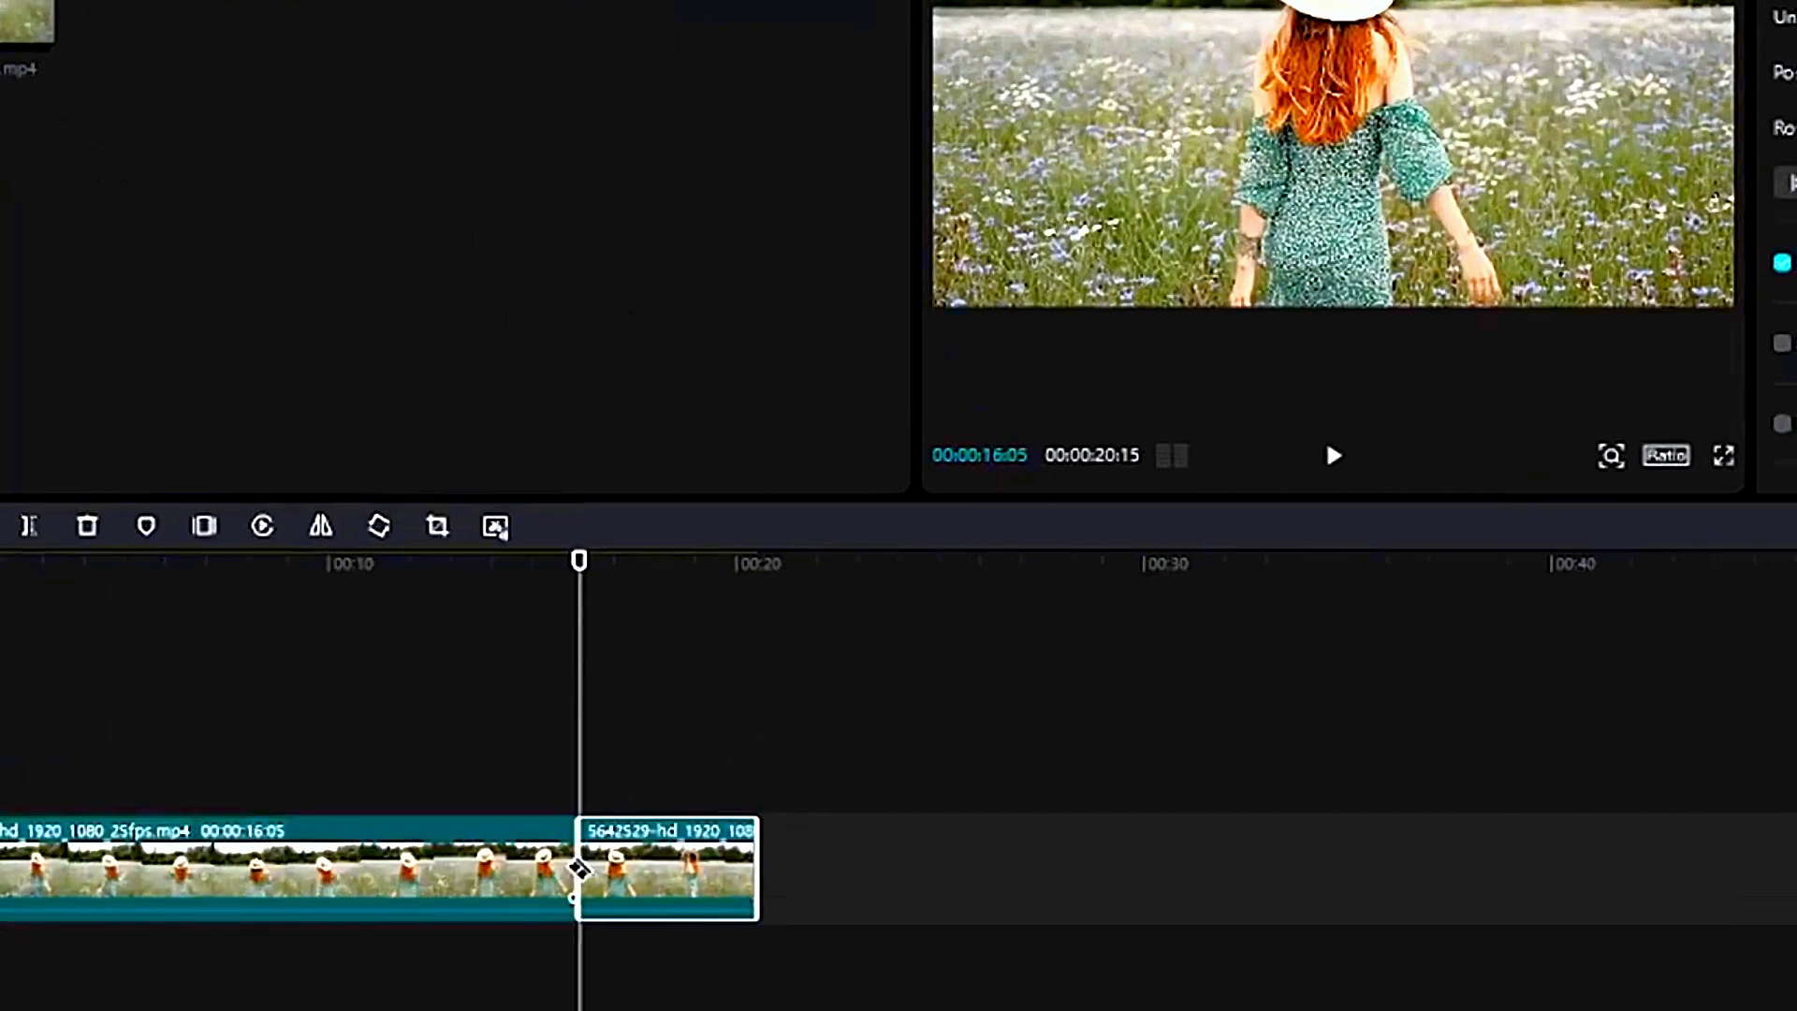
mouse_move(626, 769)
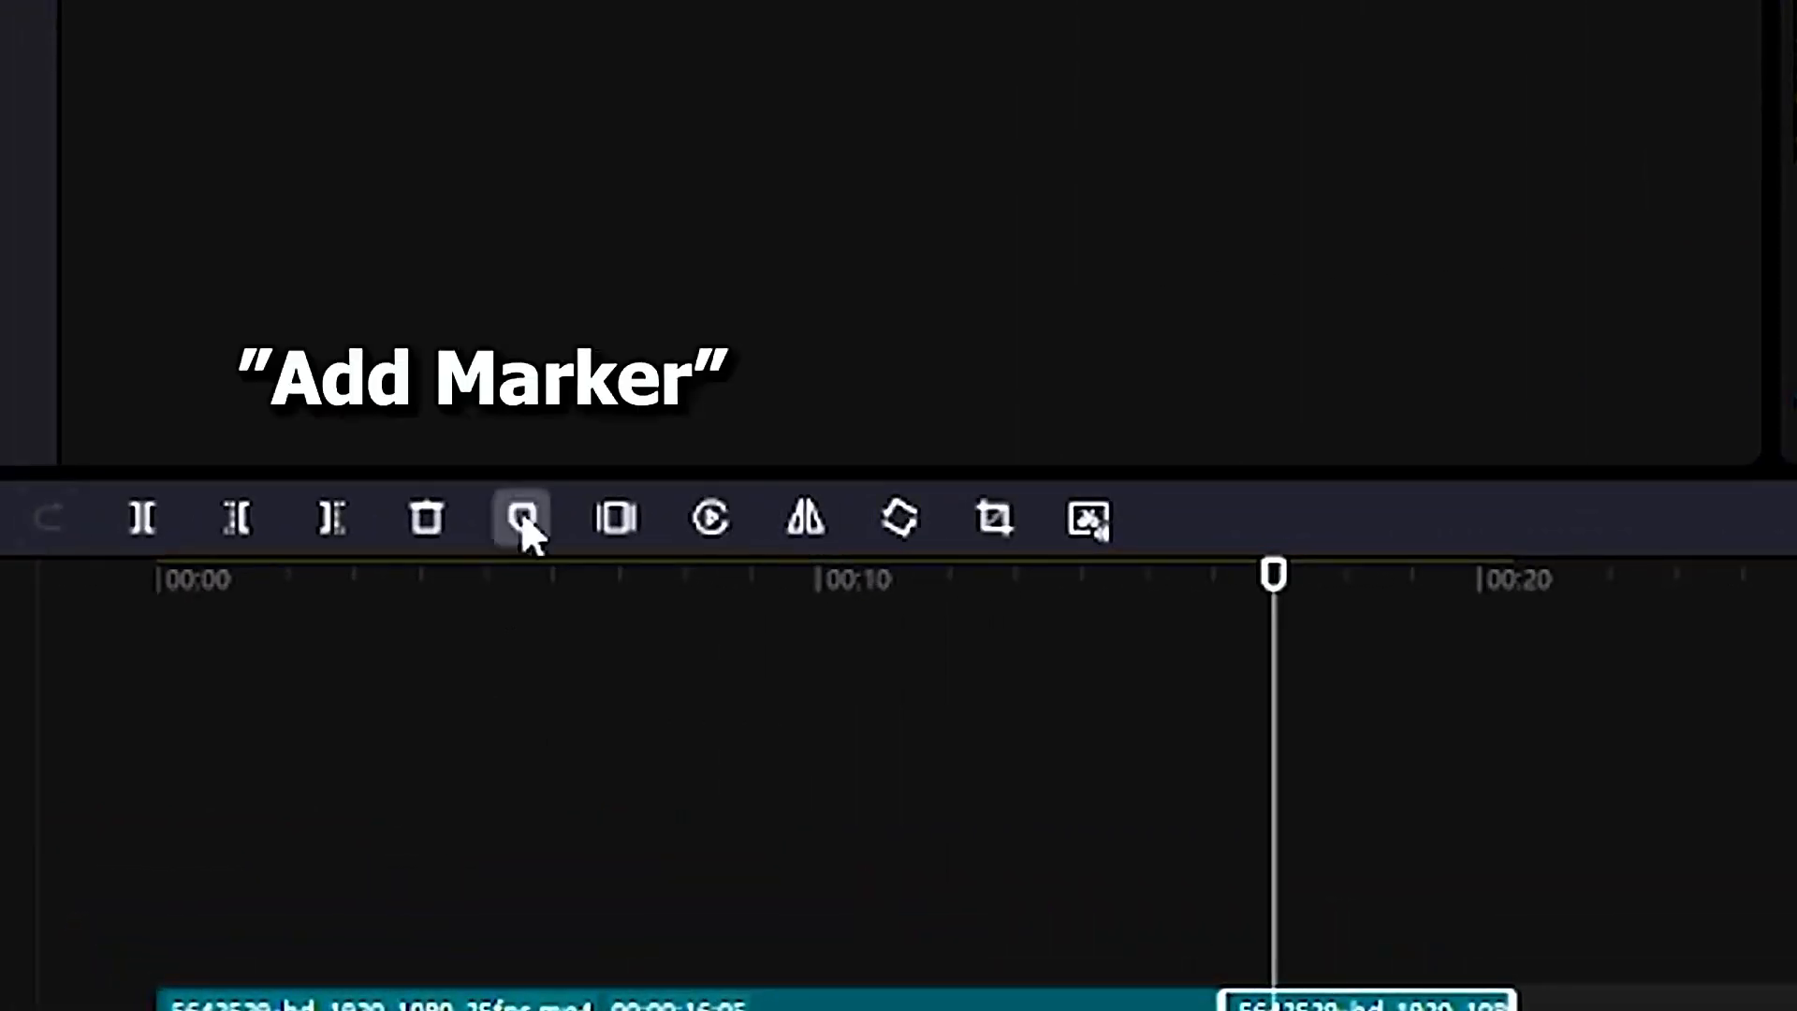
Add a marker at the split point, then select the first clip.
left_click(520, 518)
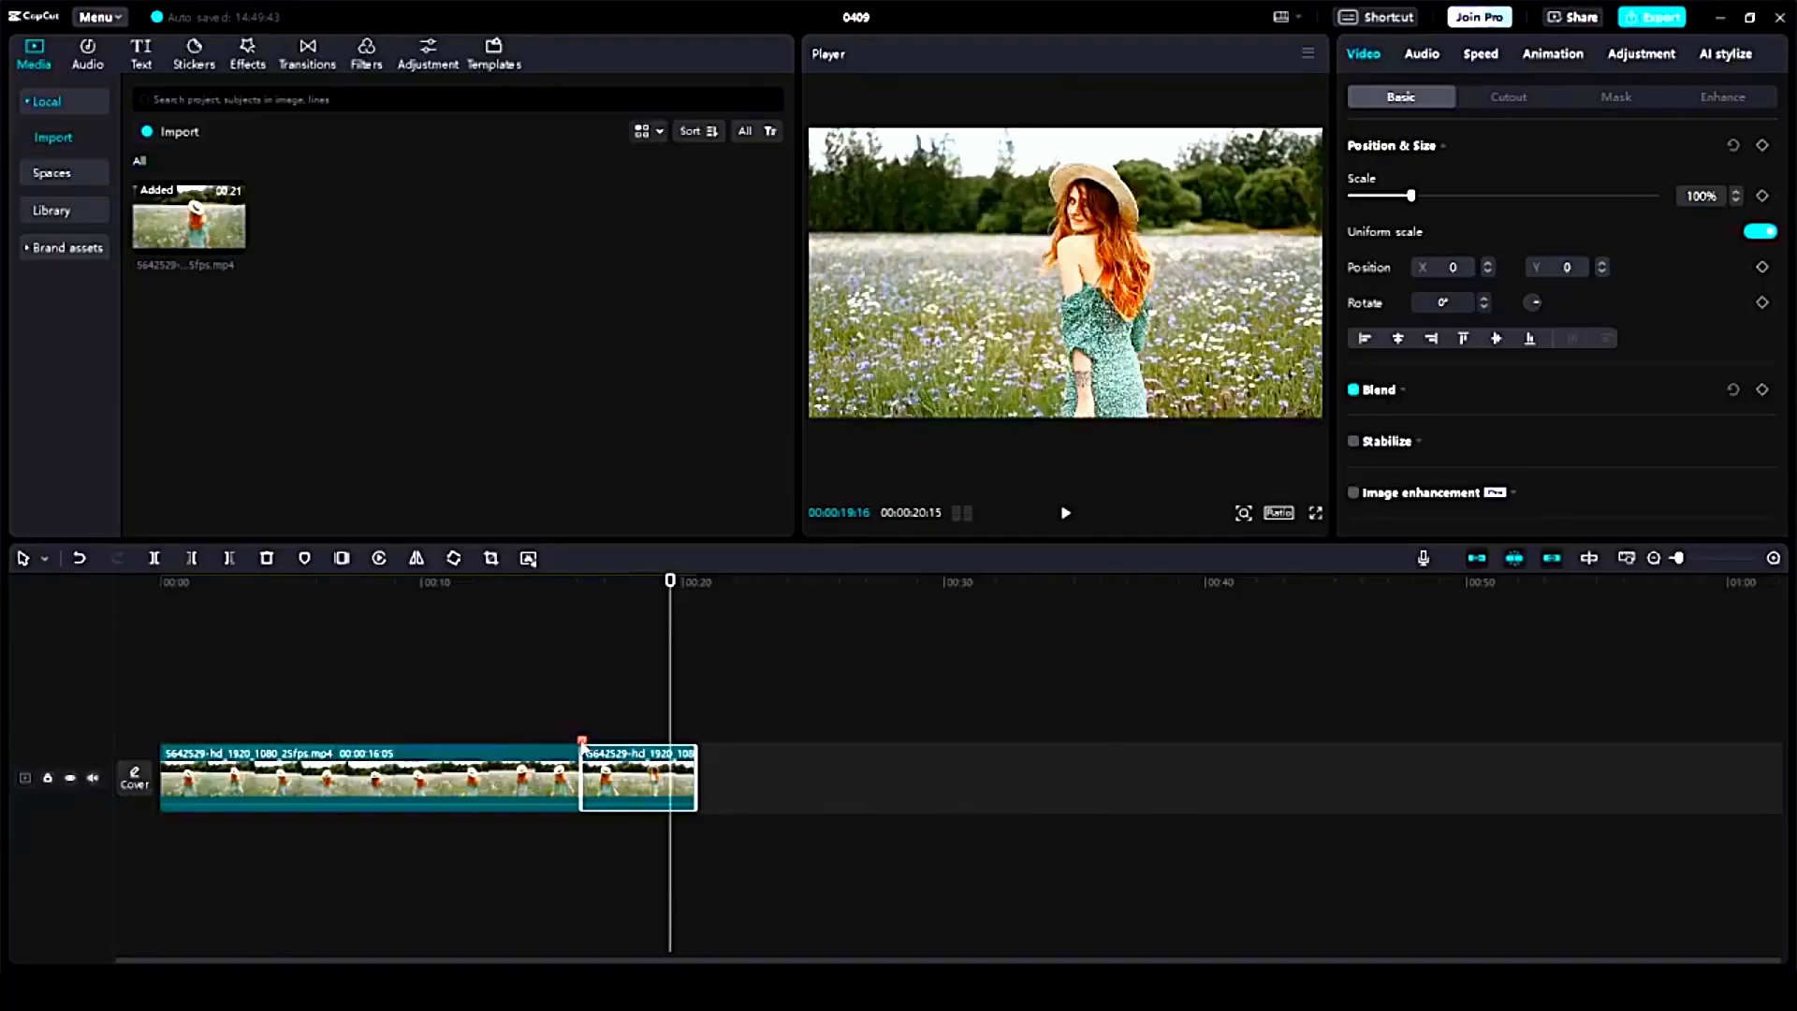
left_click(1063, 513)
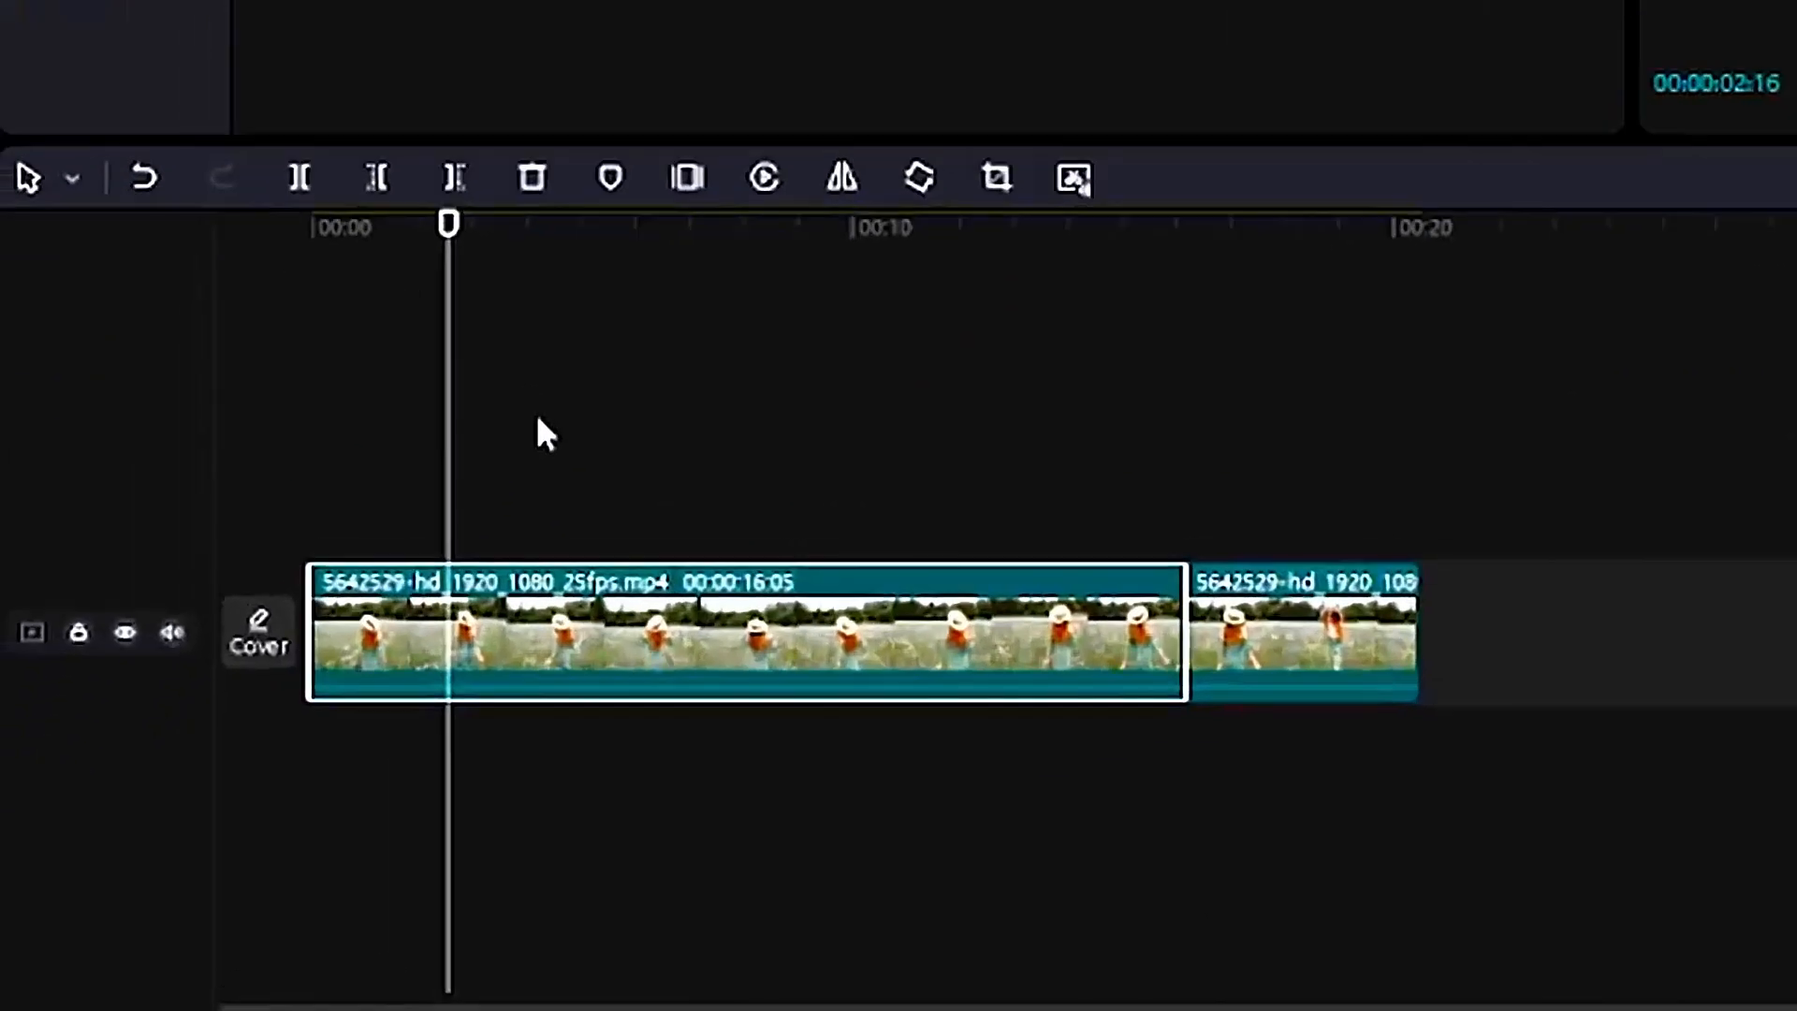
Move the playhead about two seconds into the first clip for the cyan marker.
left_click_drag(447, 221, 558, 221)
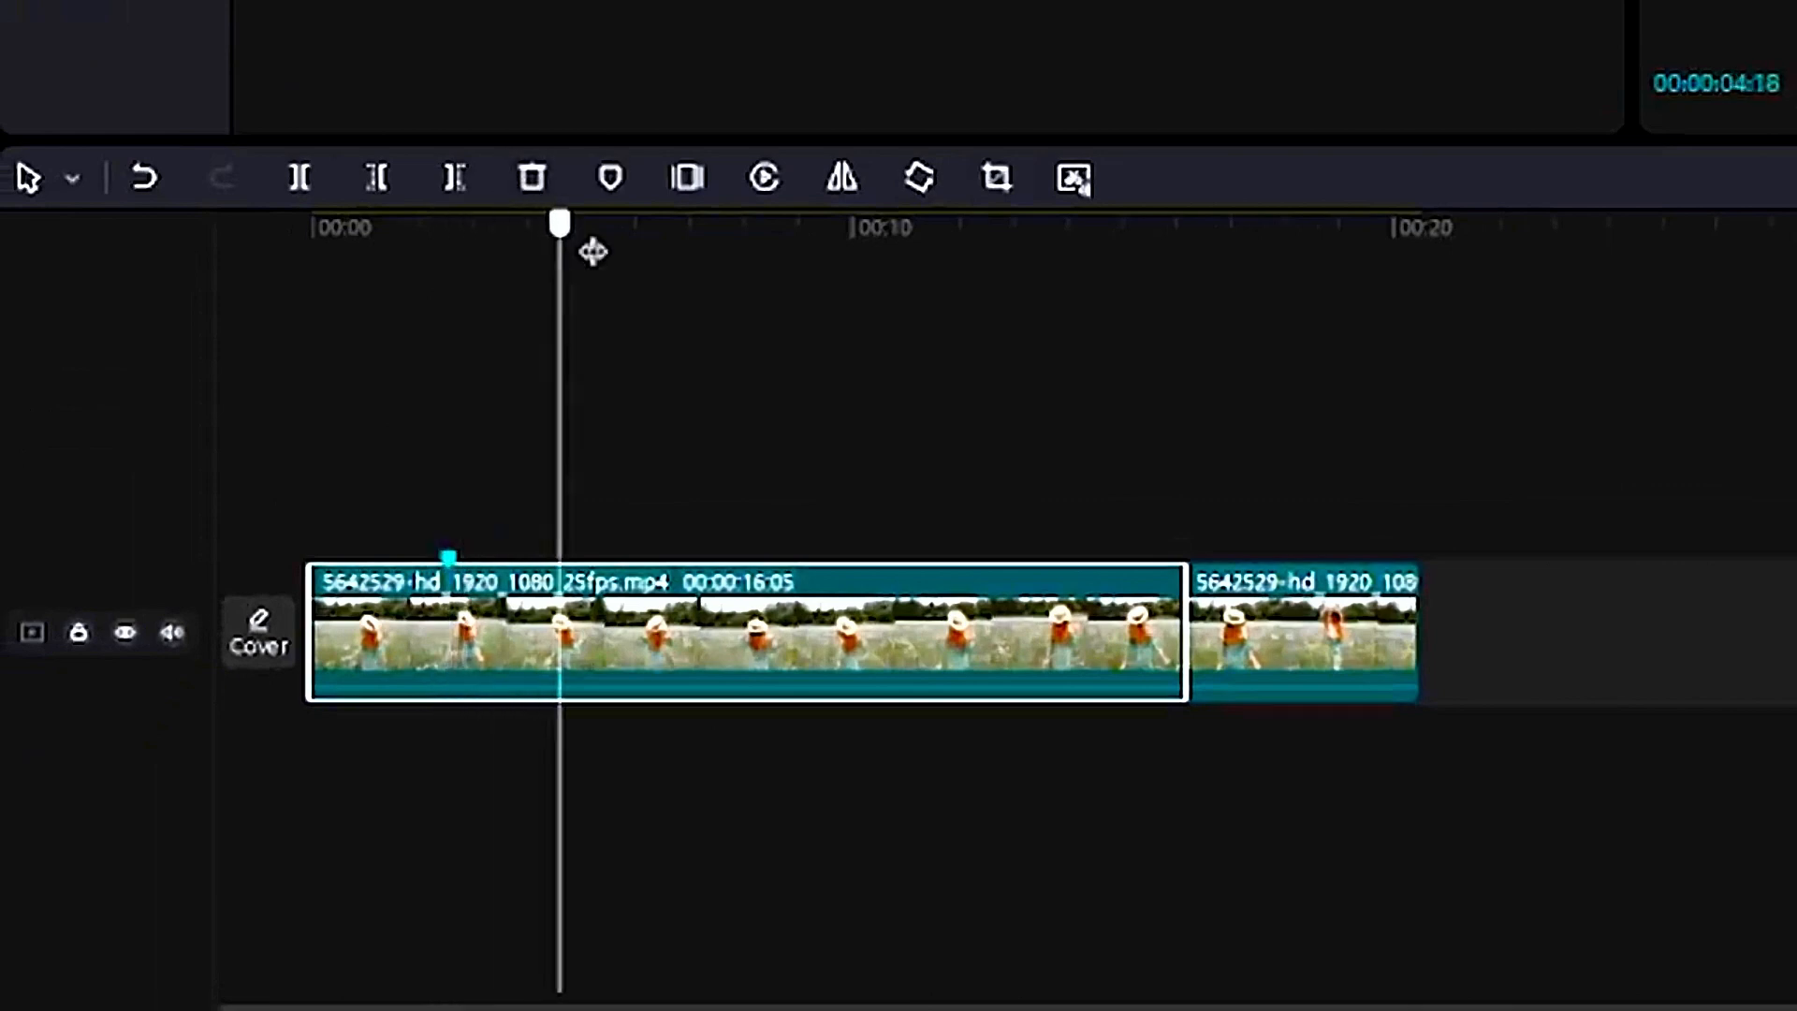